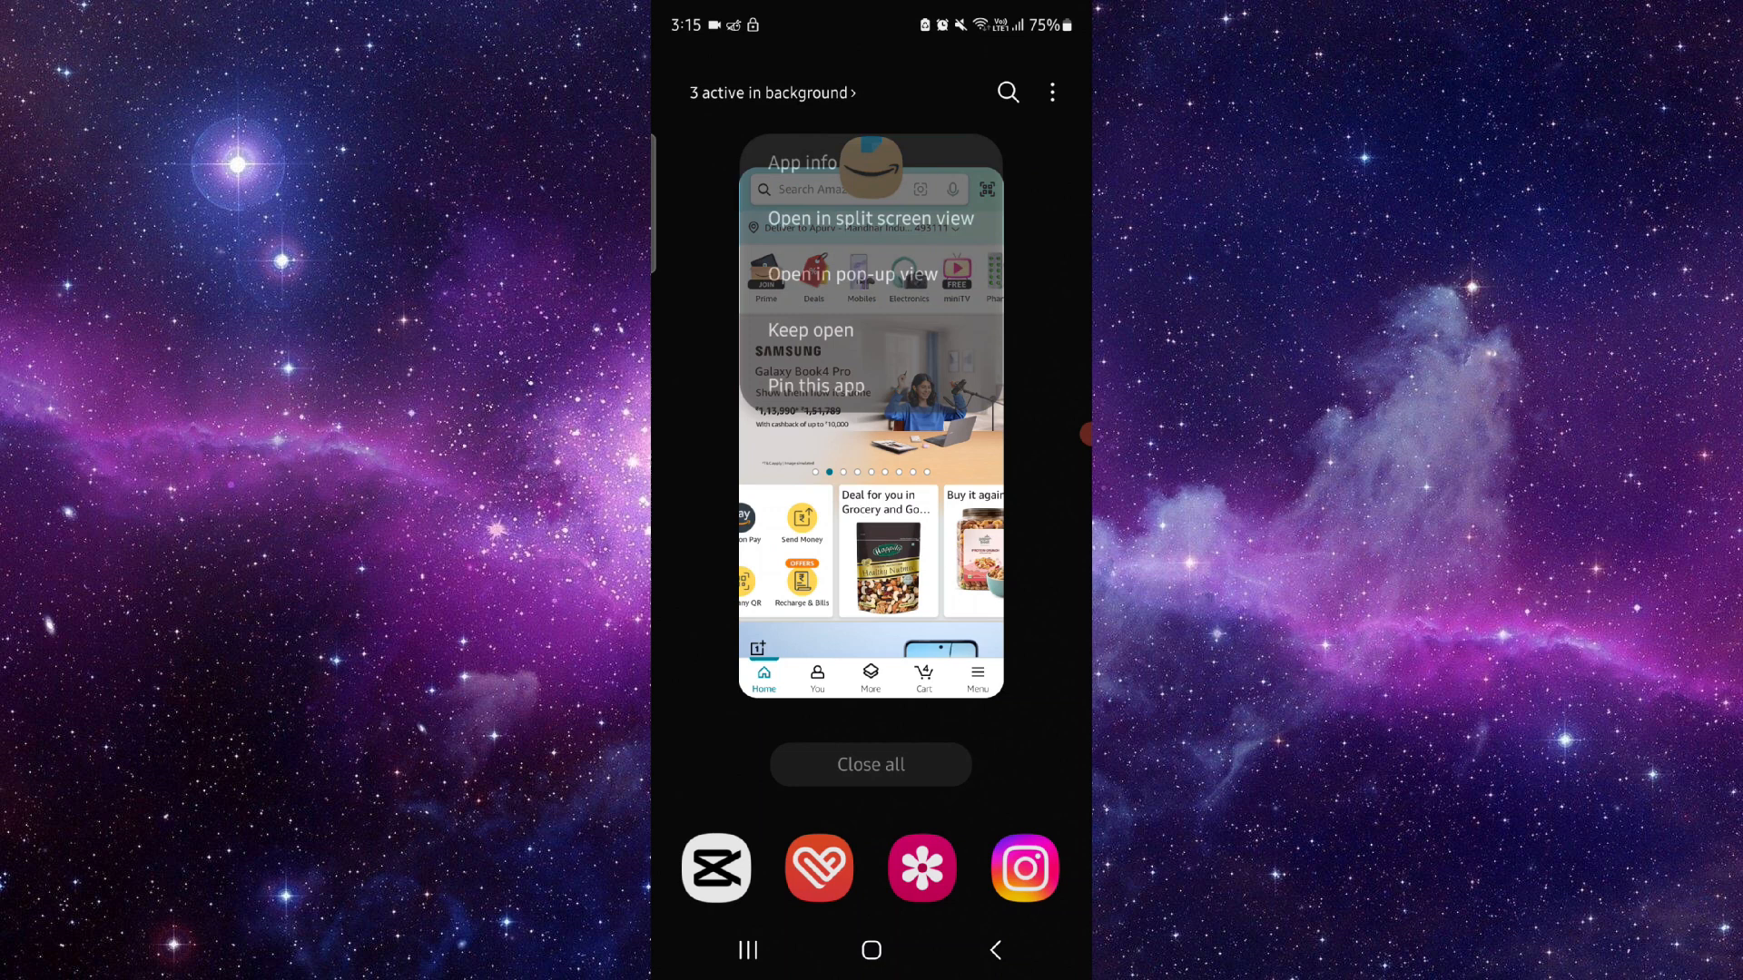
# Step: Bring up the Amazon app's App info page from its Recent Apps icon menu
pyautogui.click(803, 163)
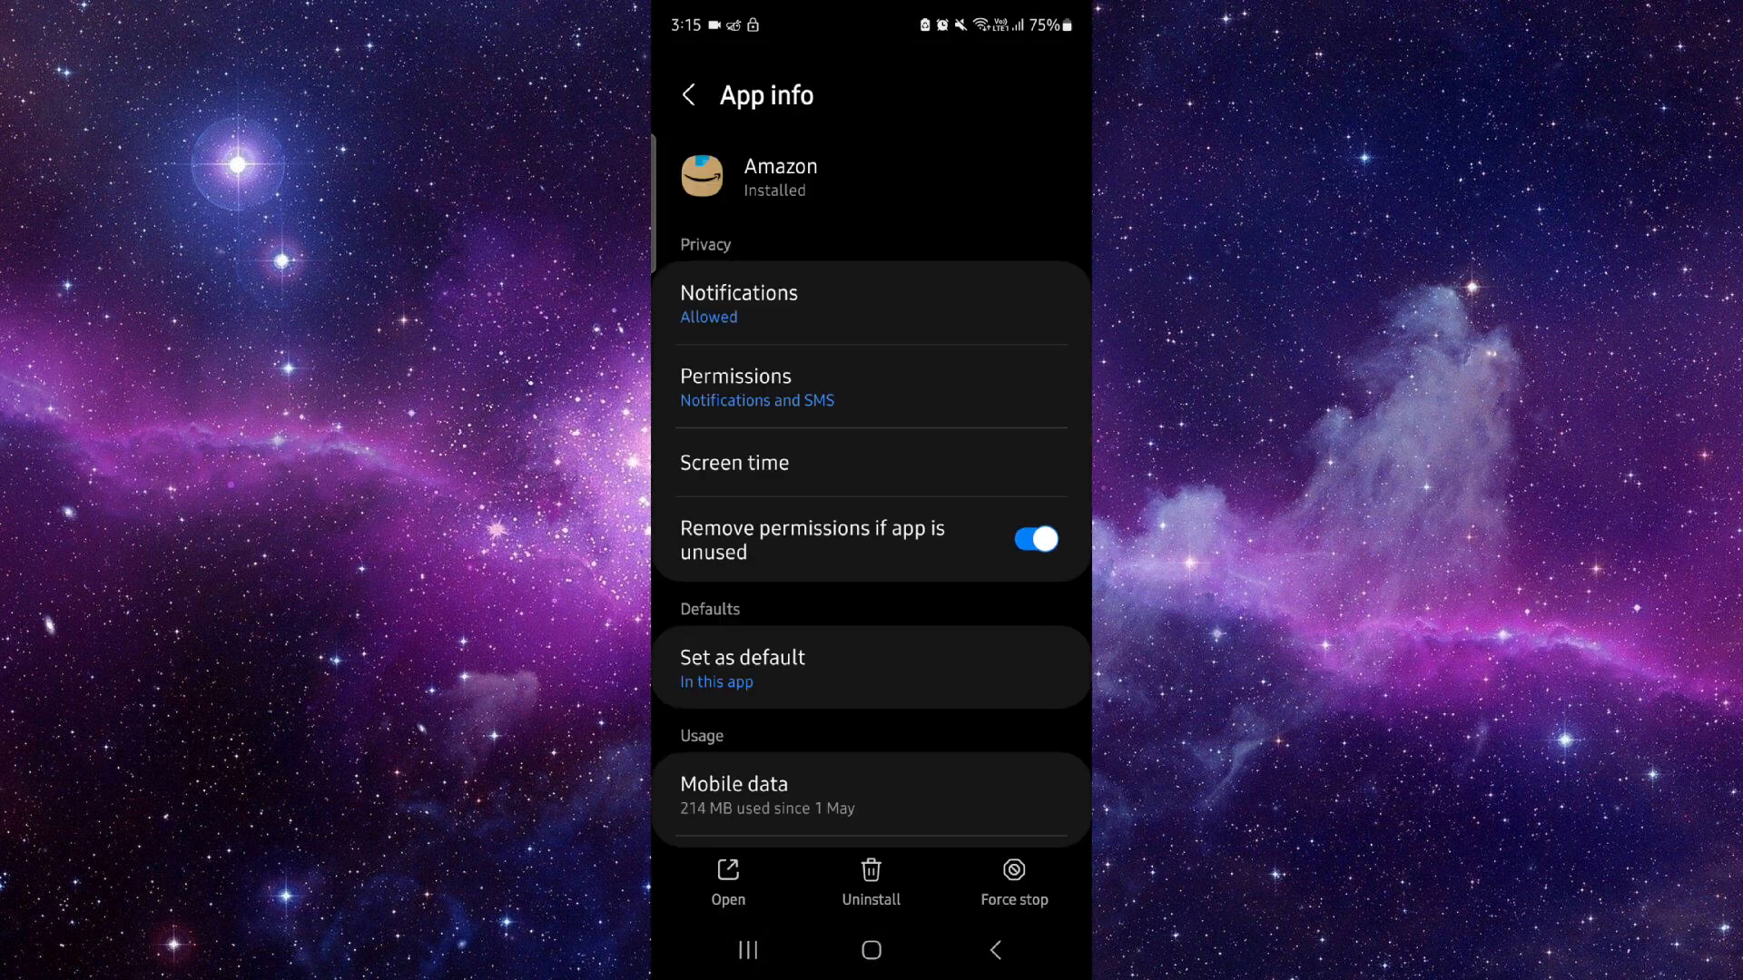